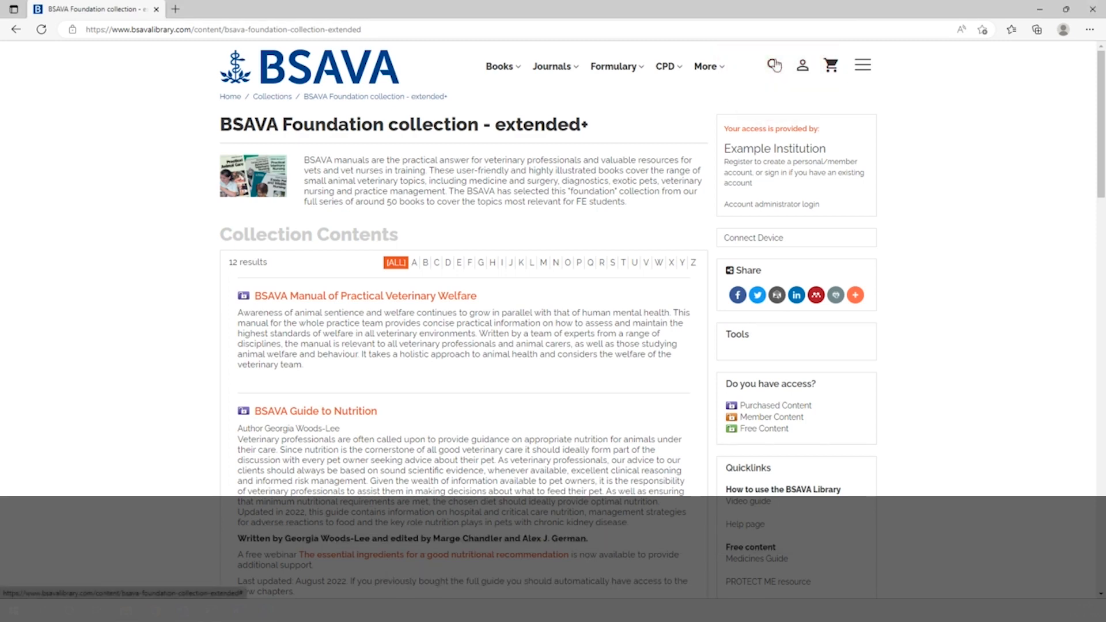
# Search the library for "BSAVA Manual of Canine Practice"
pyautogui.click(774, 65)
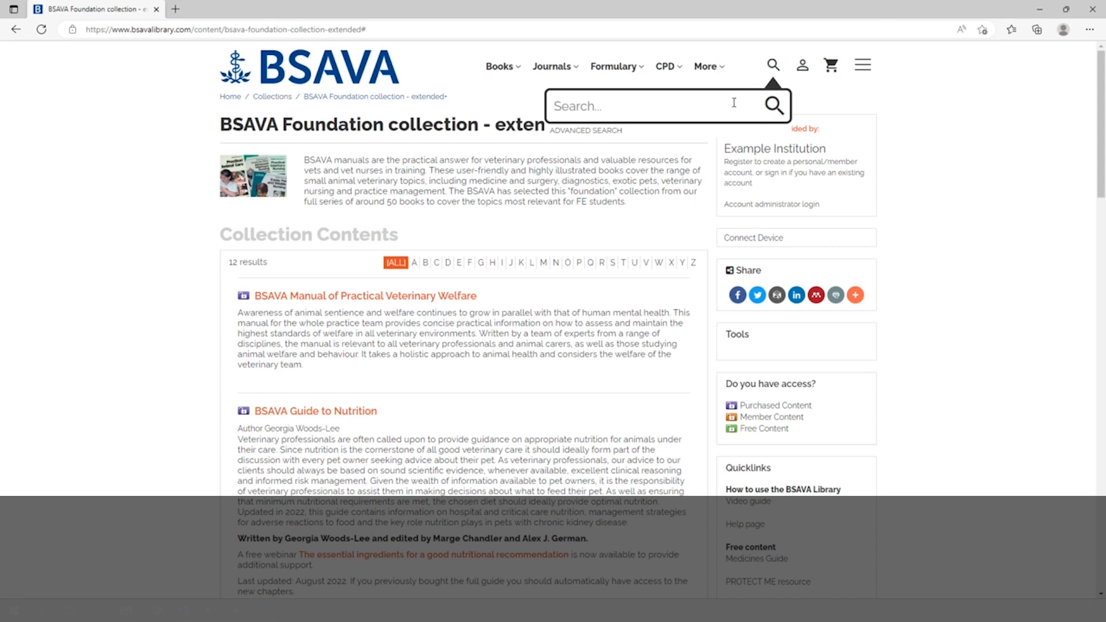
pyautogui.write('BSAVA Manual of Canine Practice')
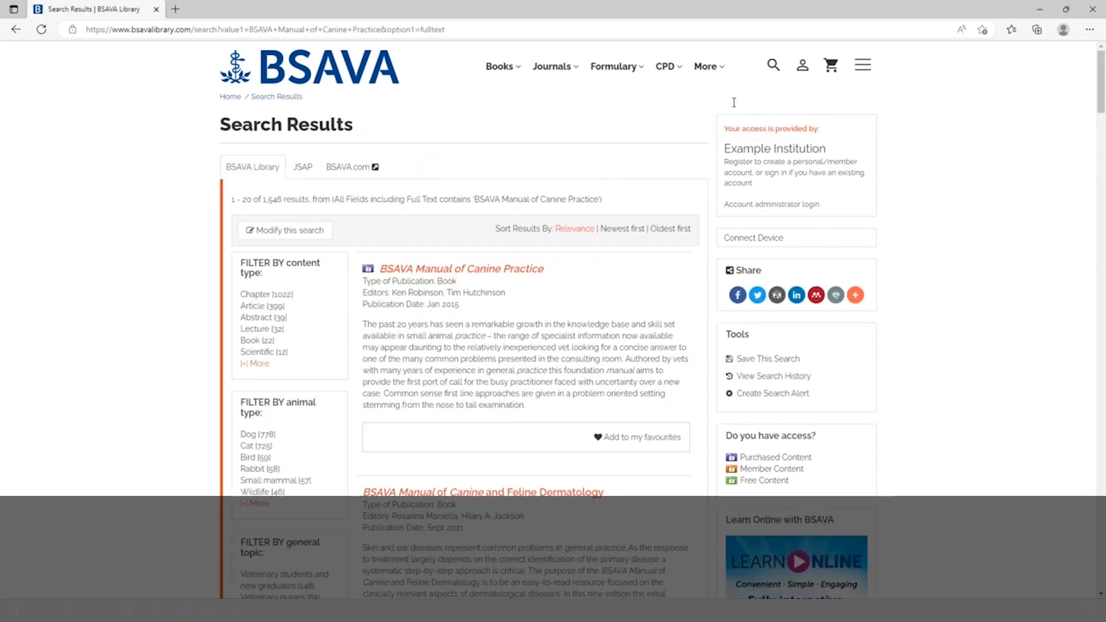
# Open the BSAVA Manual of Canine Practice book page and show its 35 chapters
pyautogui.click(488, 269)
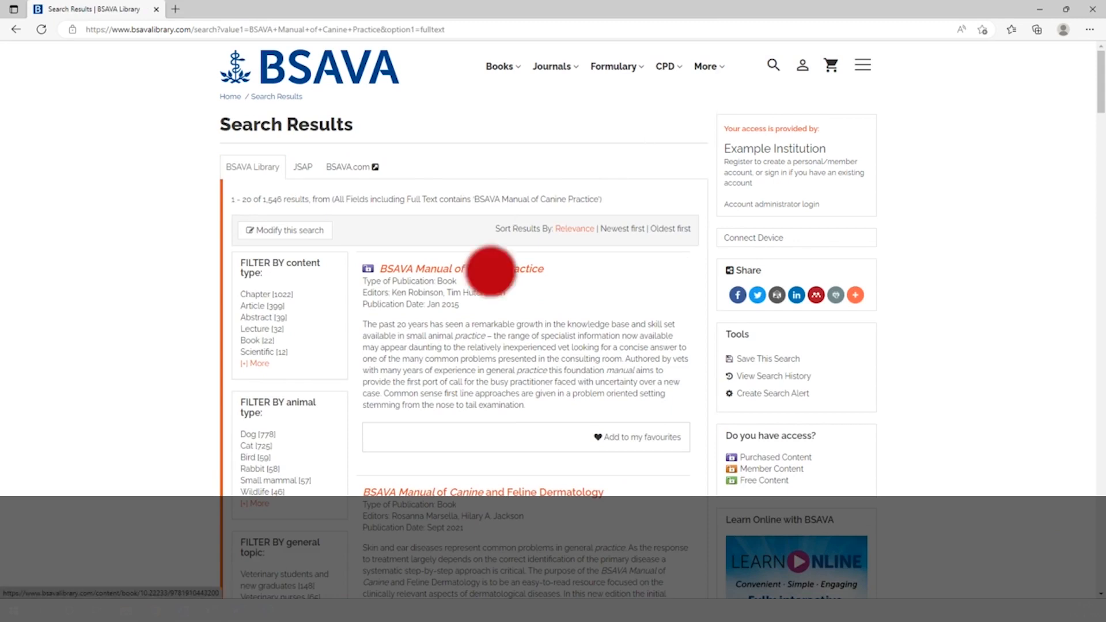
pyautogui.click(462, 268)
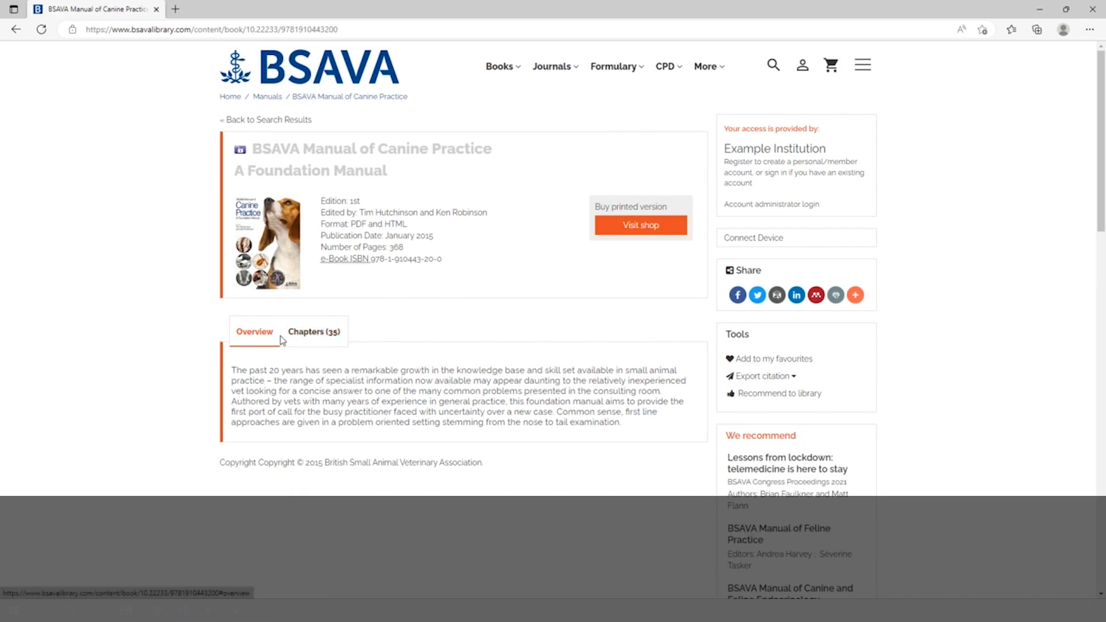
pyautogui.click(312, 332)
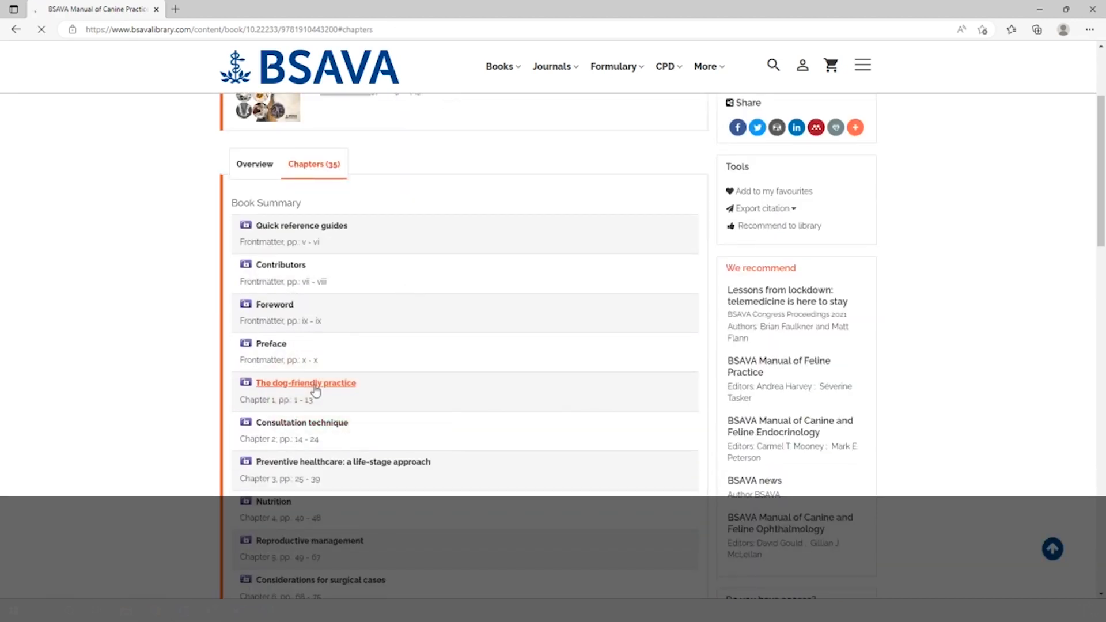
# Open The dog-friendly practice chapter and view its full text, figures and two references
pyautogui.click(306, 383)
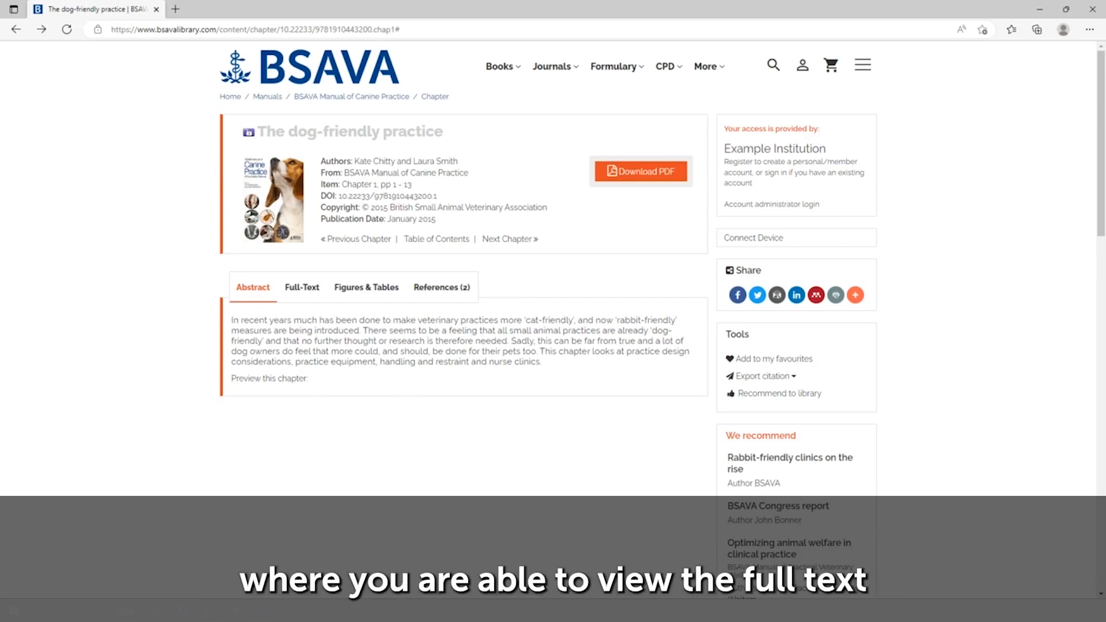
pyautogui.click(302, 287)
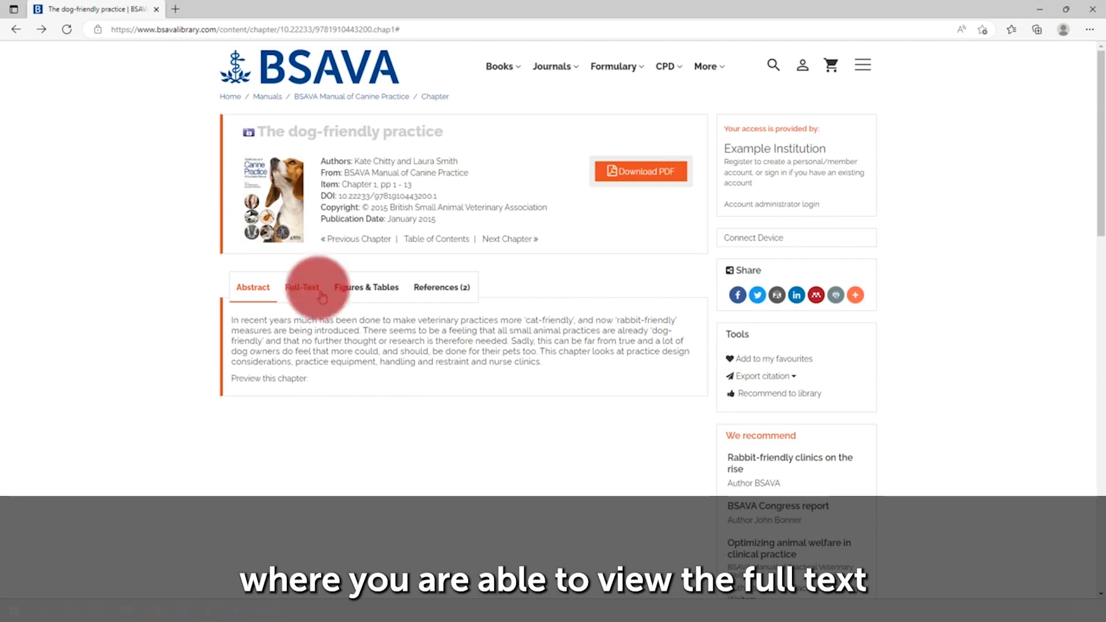
pyautogui.click(301, 287)
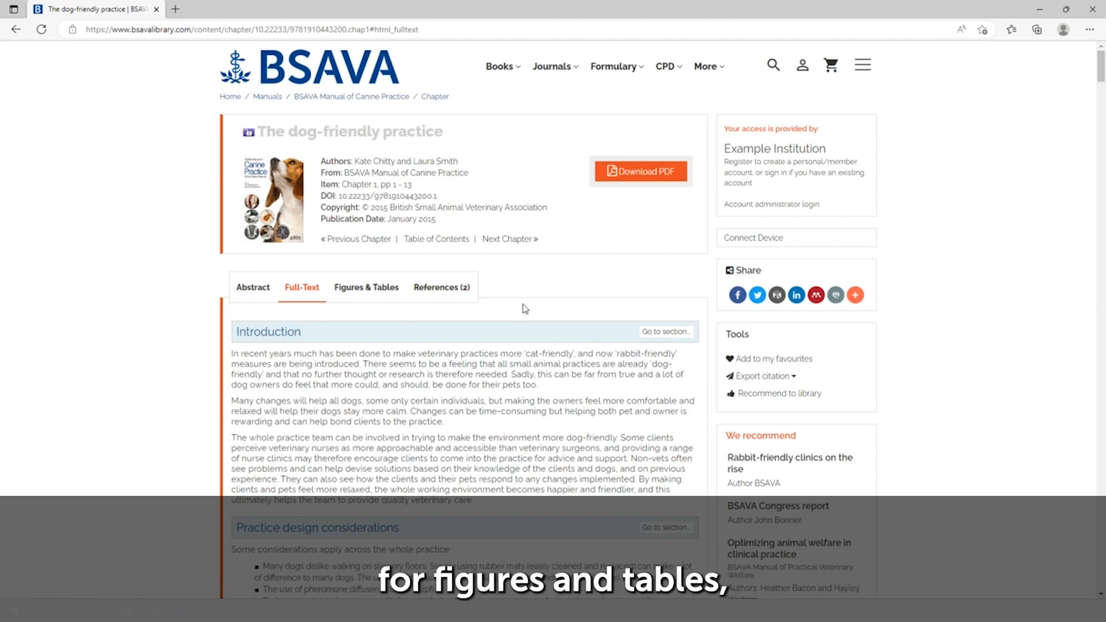
pyautogui.click(366, 287)
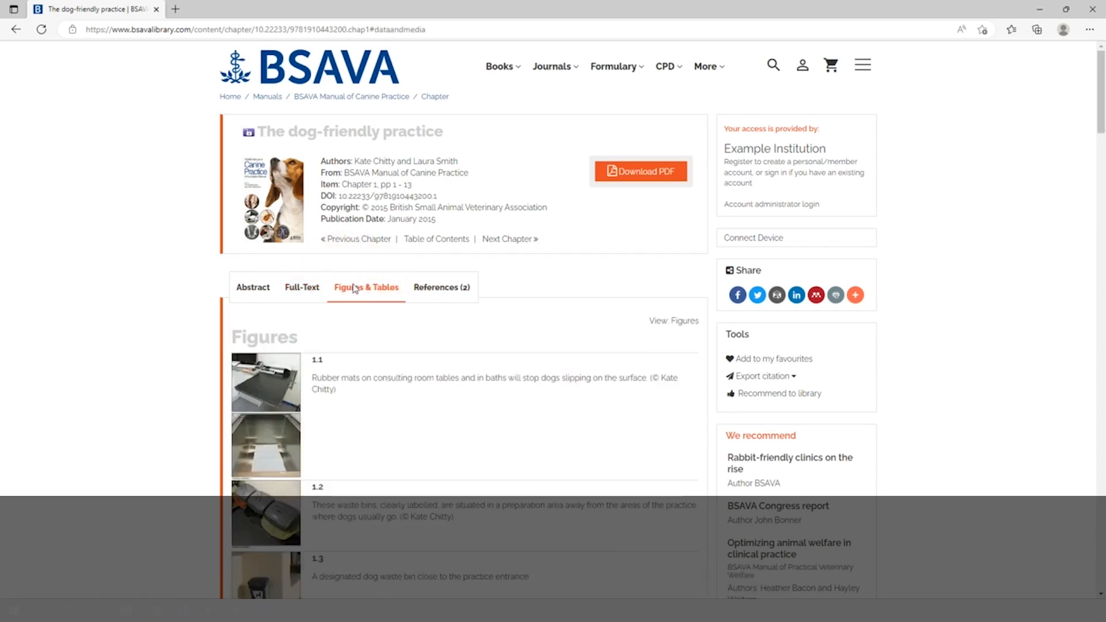
pyautogui.click(441, 287)
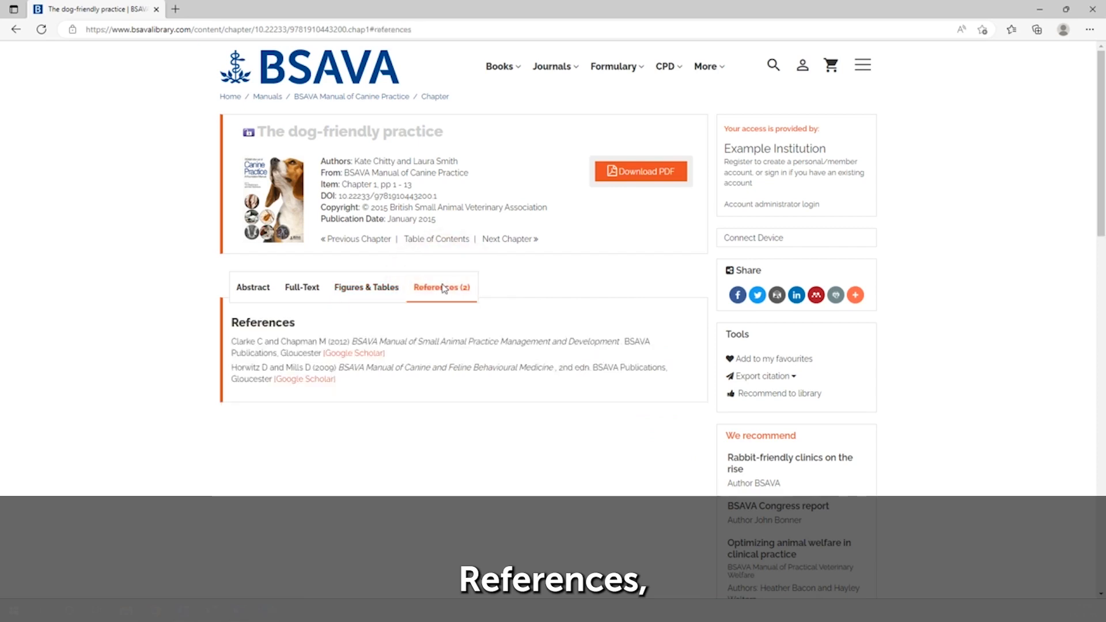
pyautogui.moveTo(472, 282)
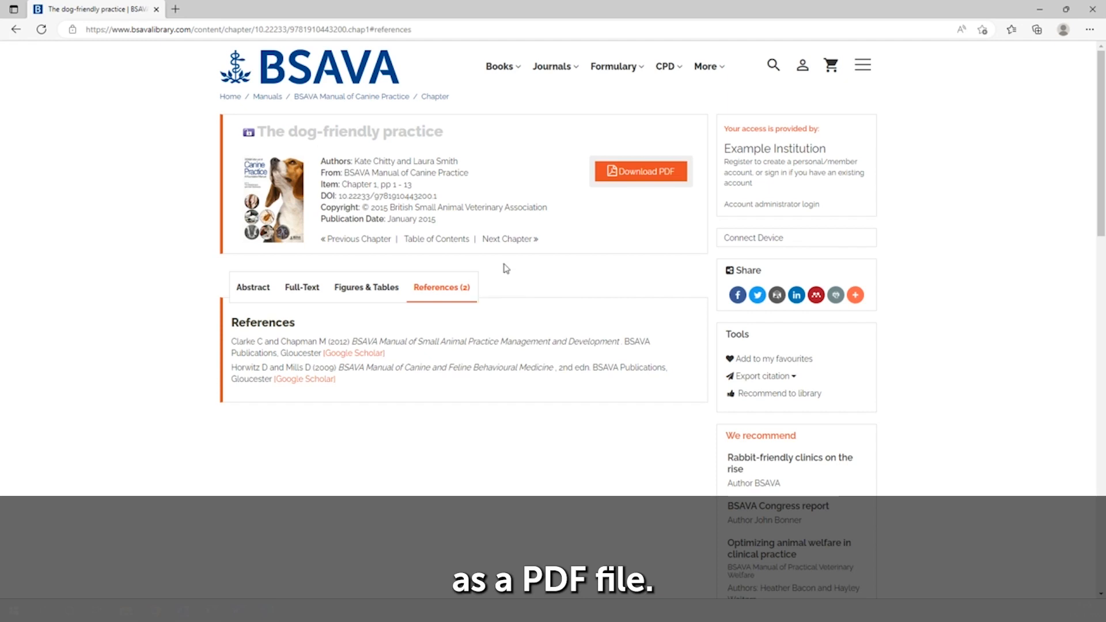
pyautogui.moveTo(650, 171)
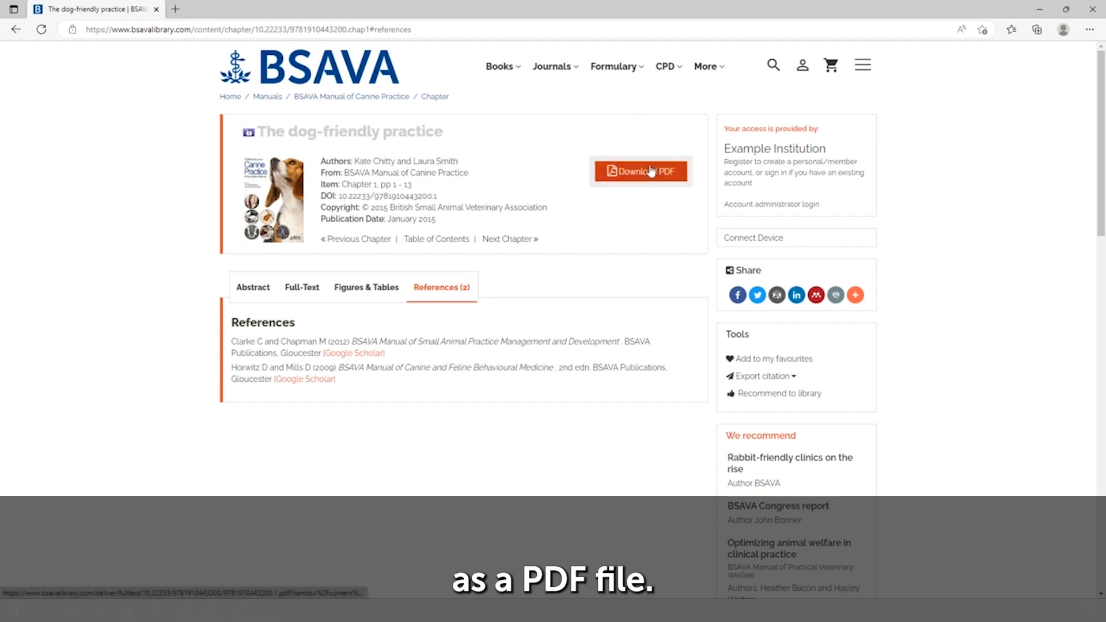
pyautogui.click(641, 171)
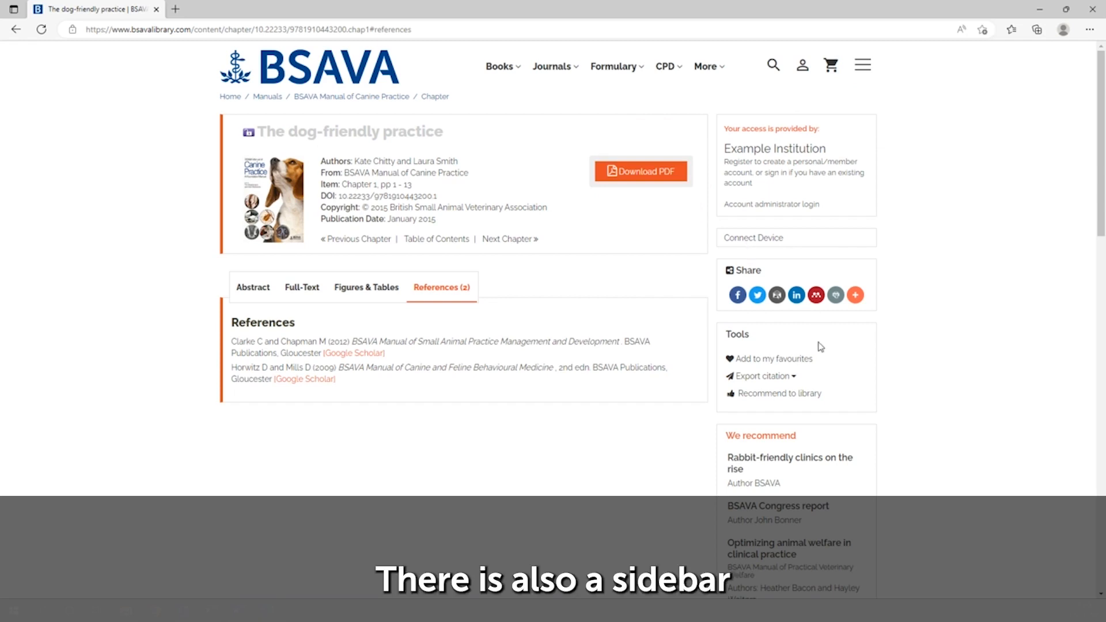
pyautogui.moveTo(838, 339)
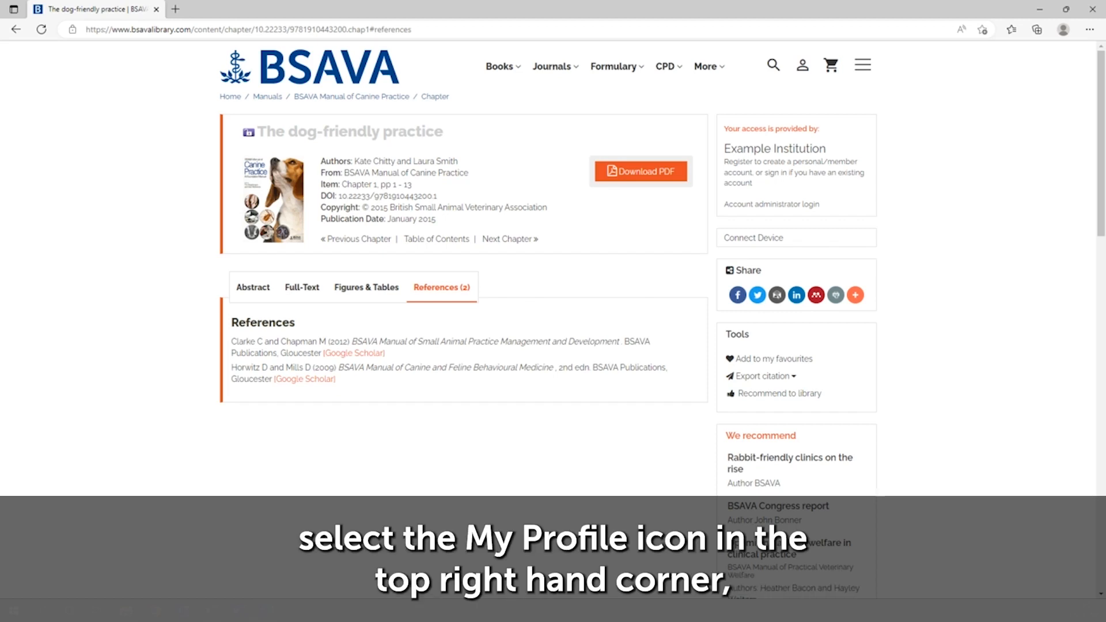
# Choose Register/Sign-in as personal user from the My Profile menu
pyautogui.click(801, 64)
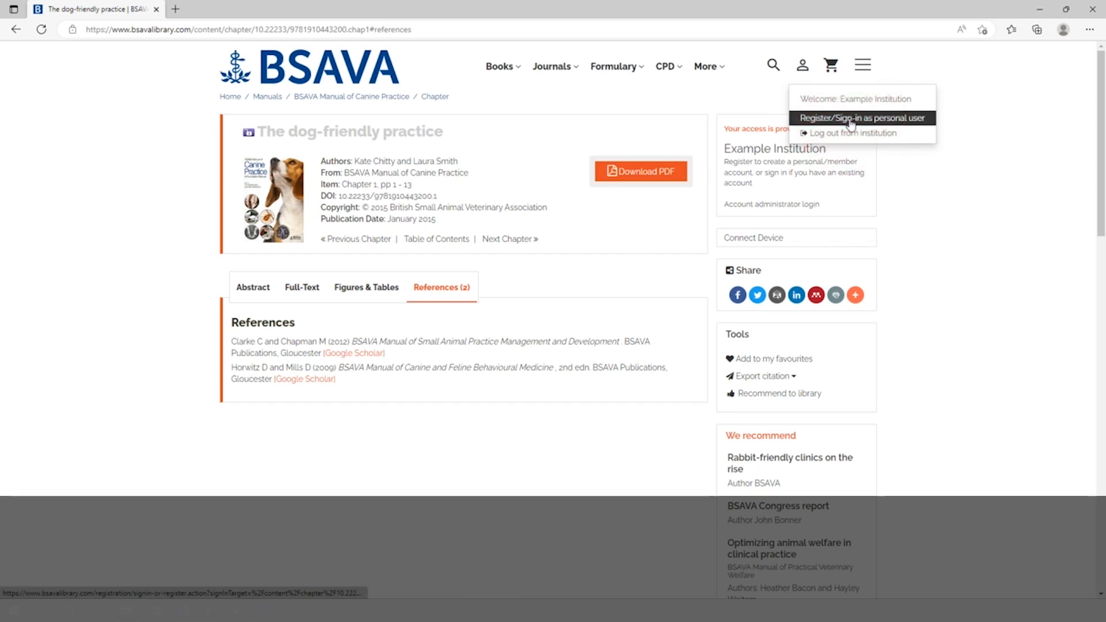
pyautogui.click(864, 118)
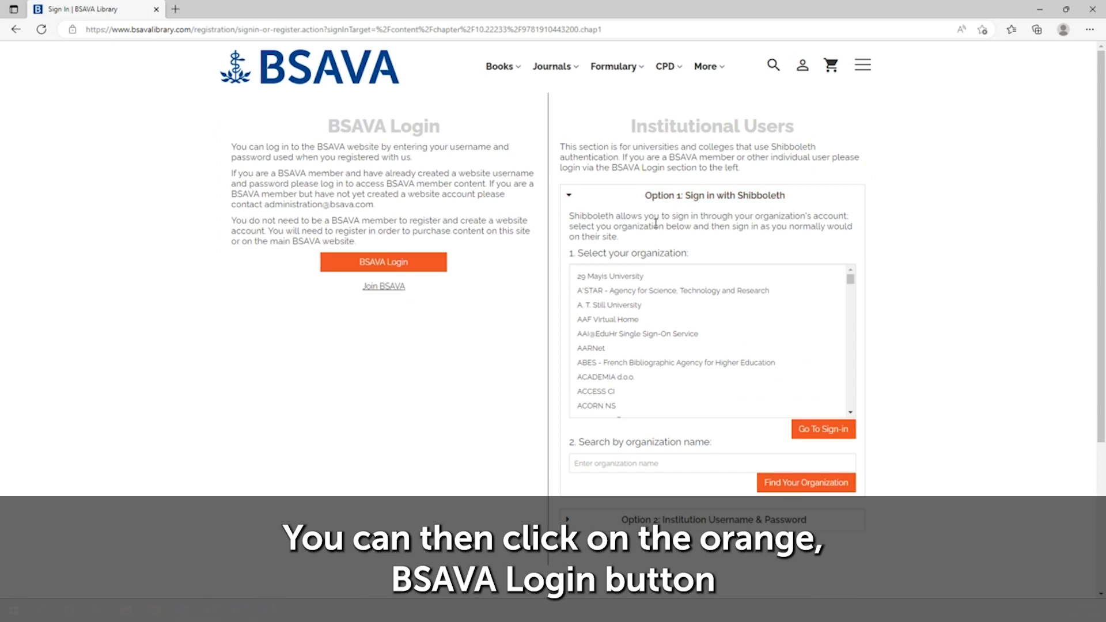
pyautogui.moveTo(631, 210)
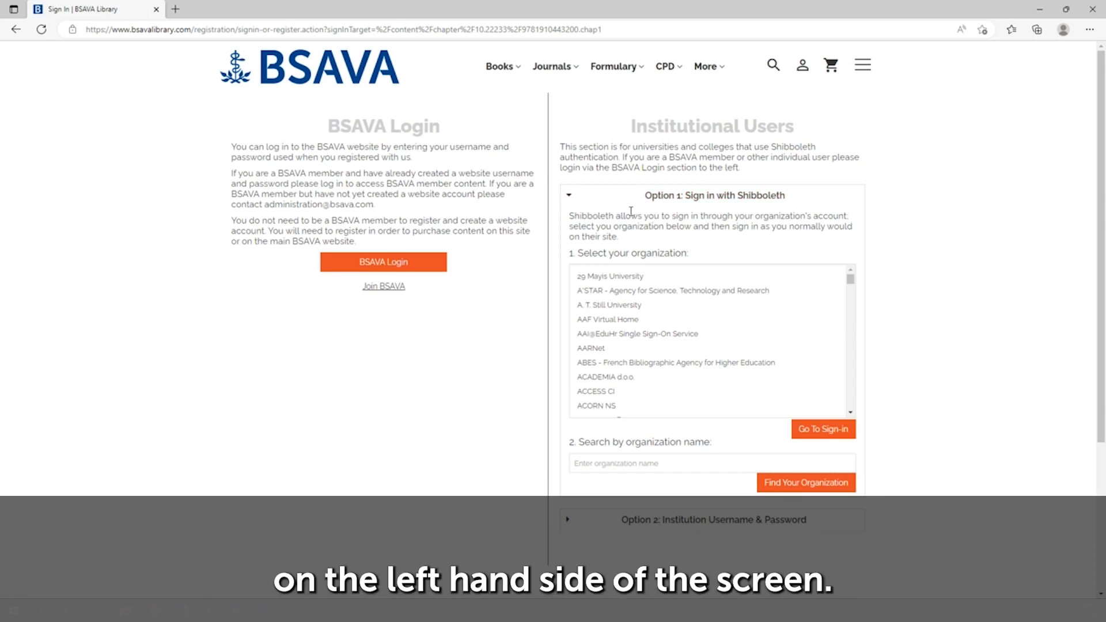
# Log in with a BSAVA member account through the BSAVA Login portal
pyautogui.click(383, 262)
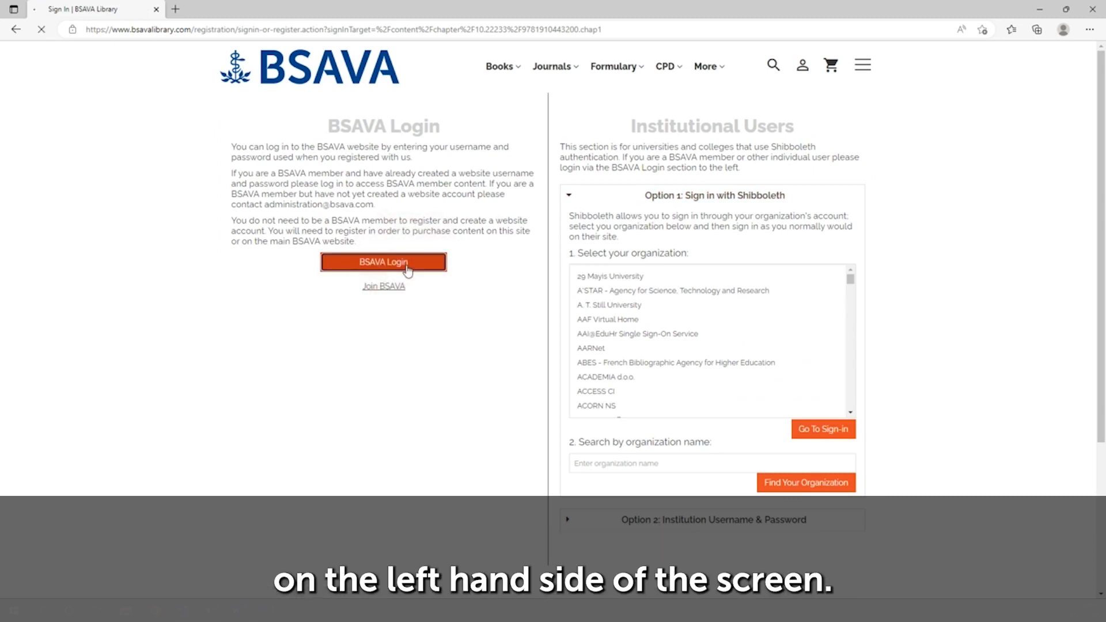
pyautogui.click(383, 262)
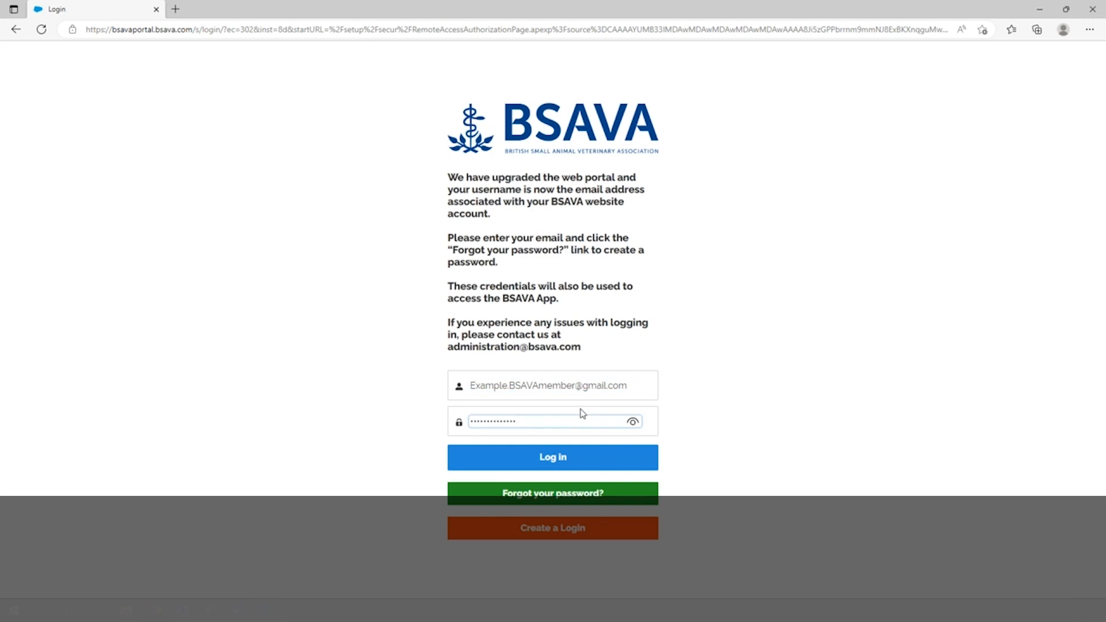
pyautogui.click(553, 457)
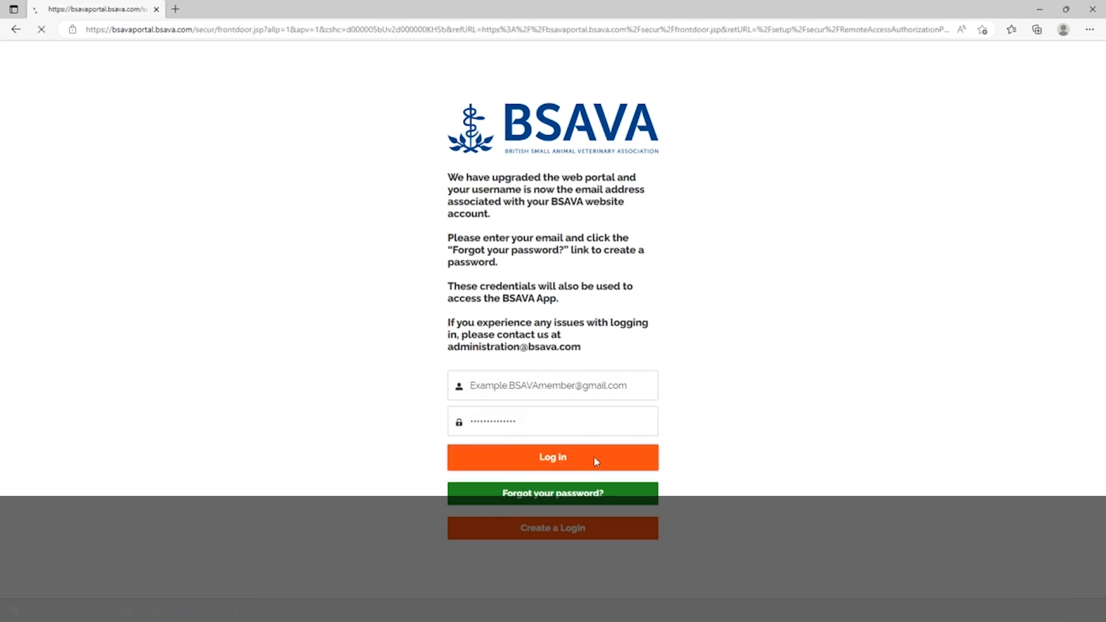
pyautogui.click(552, 457)
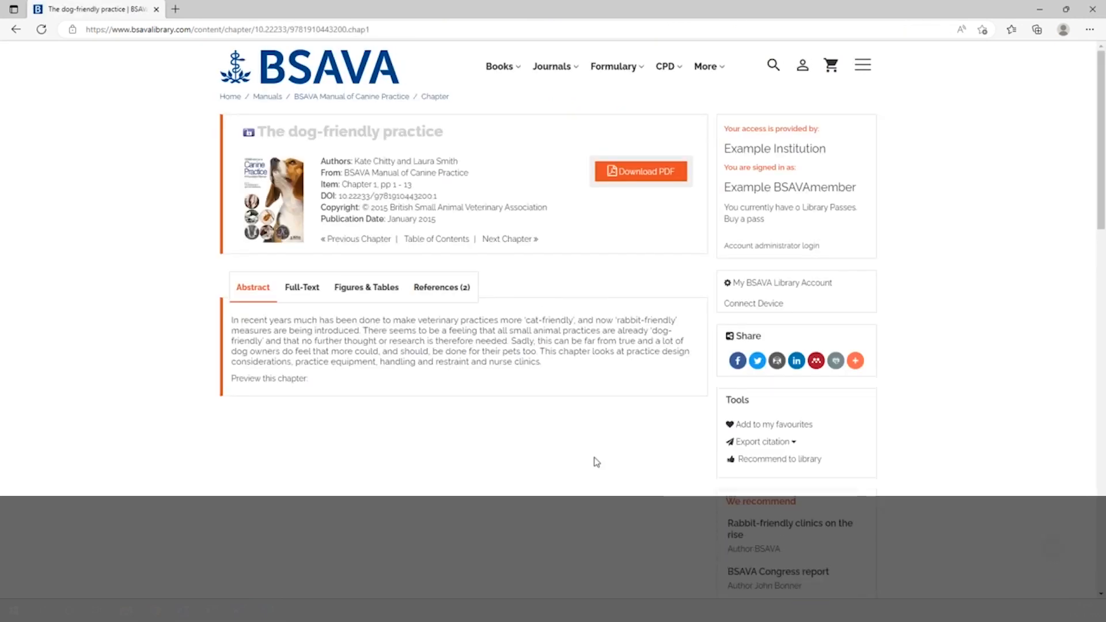